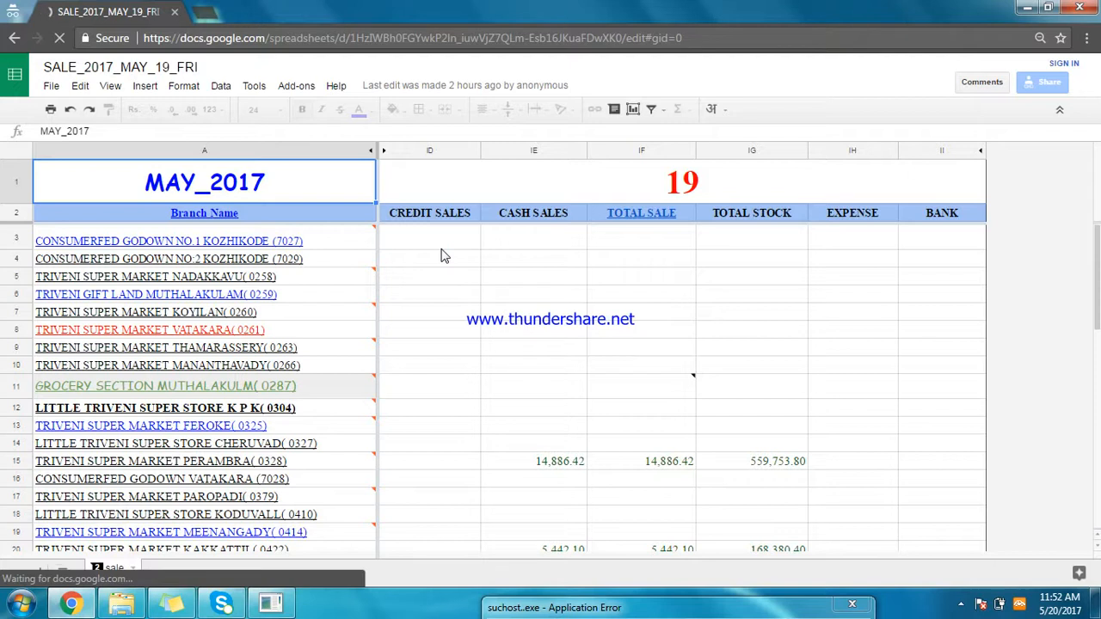
Enter 0 cash sales and 0 total sale for LITTLE TRIVENI SUPER STORE K P K (0304).
scroll("down", 3)
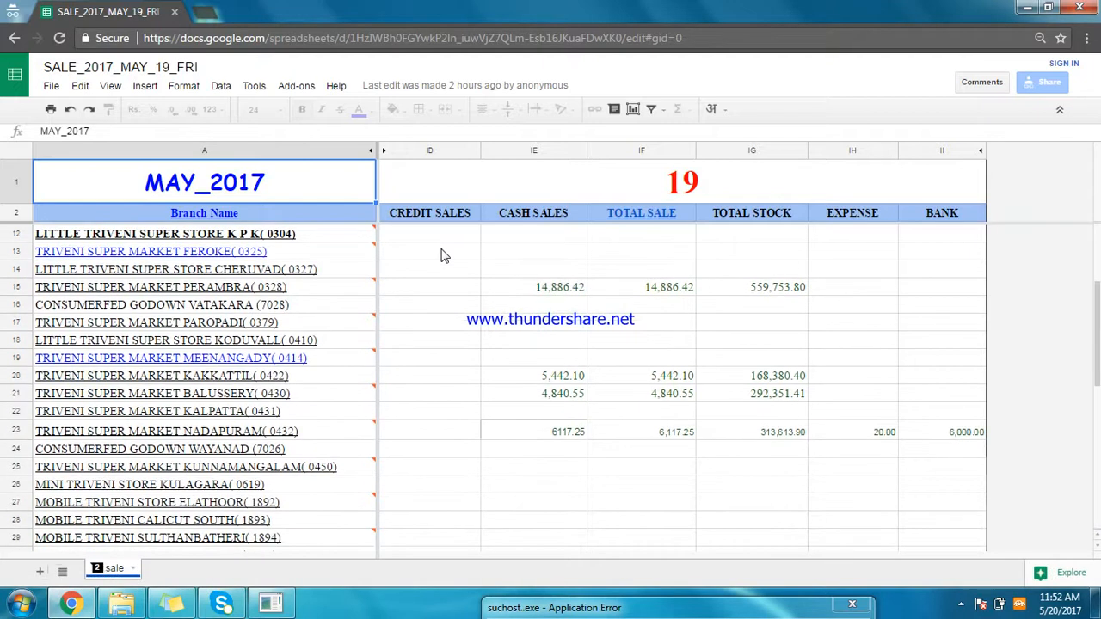
scroll("down", 3)
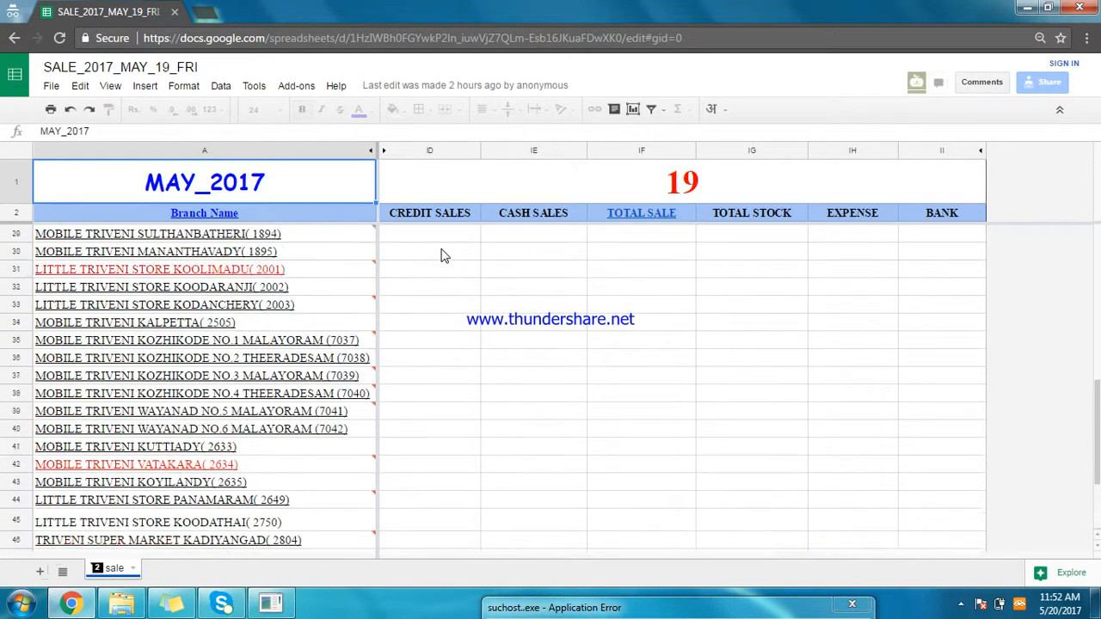
scroll("up", 3)
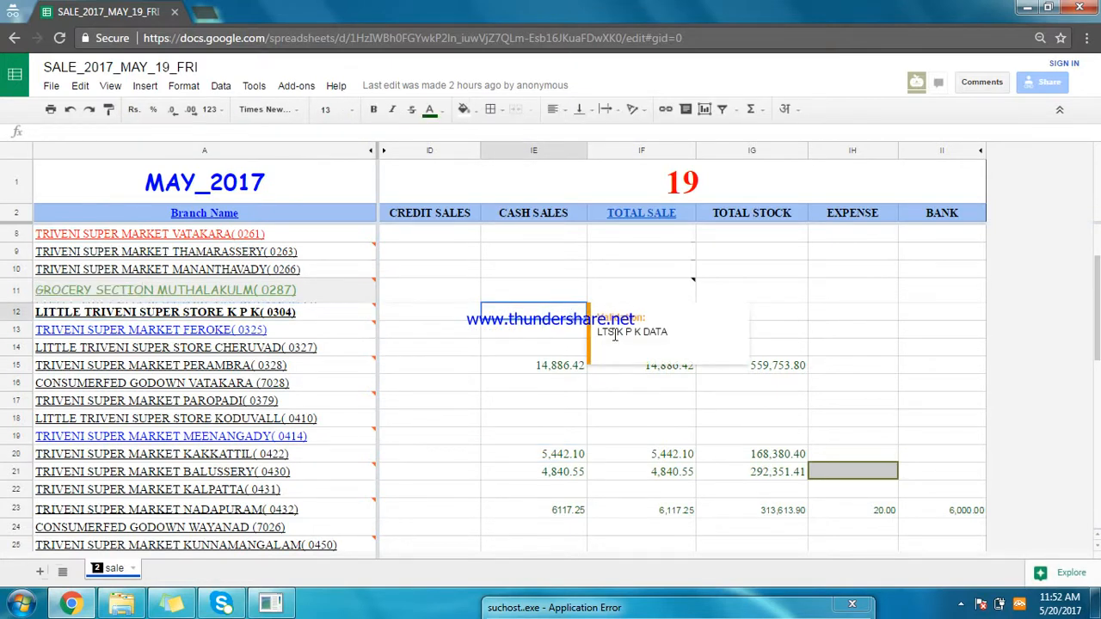
double_click(655, 332)
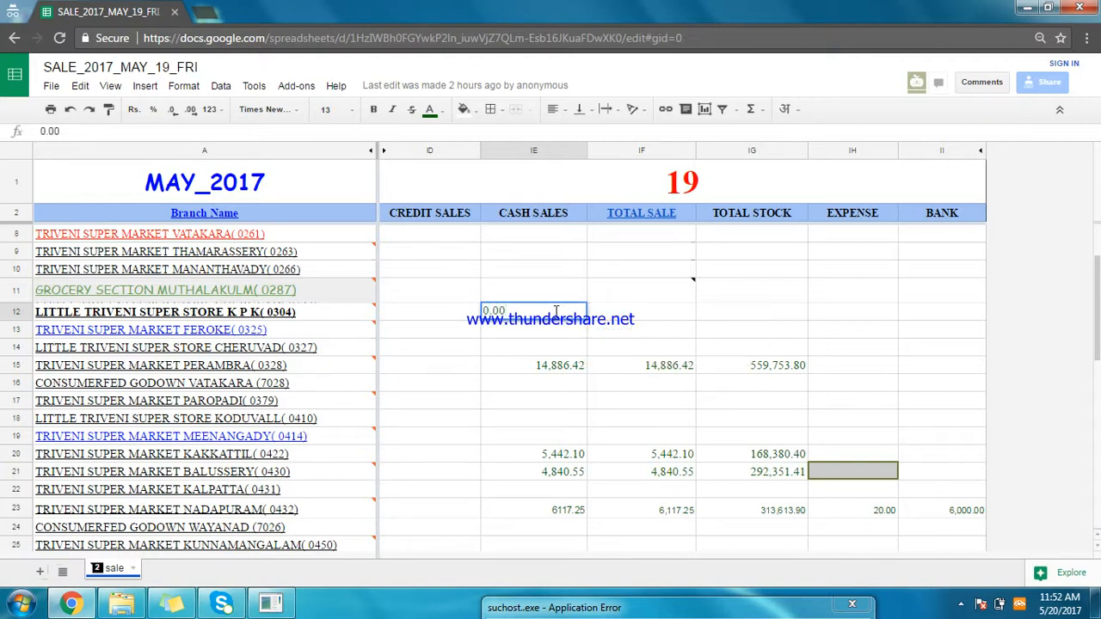
left_click(640, 311)
type("0")
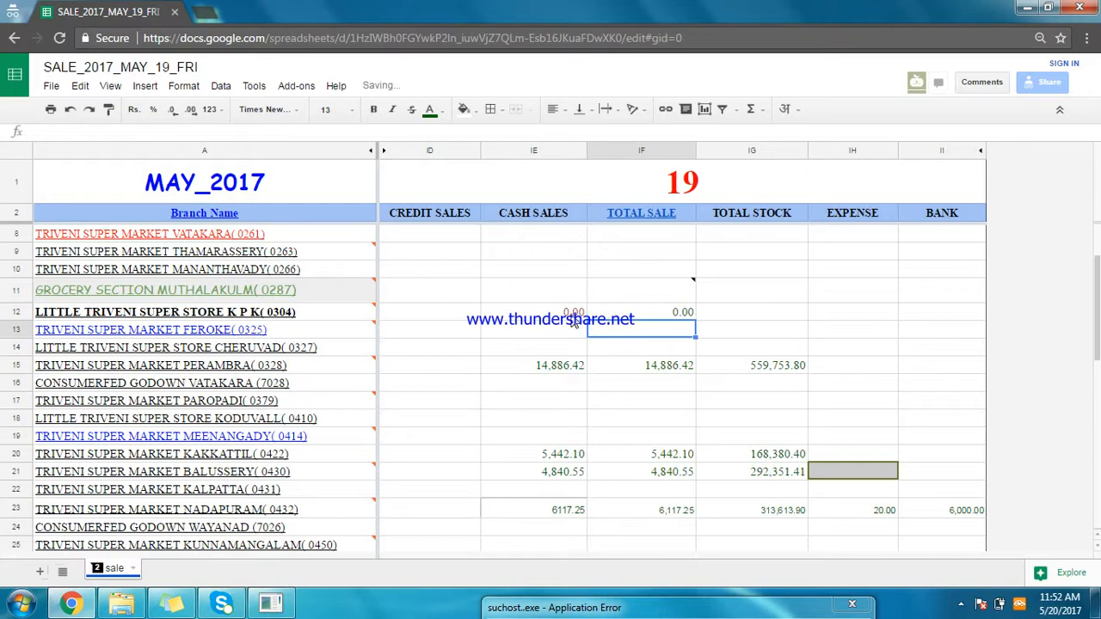
left_click(640, 311)
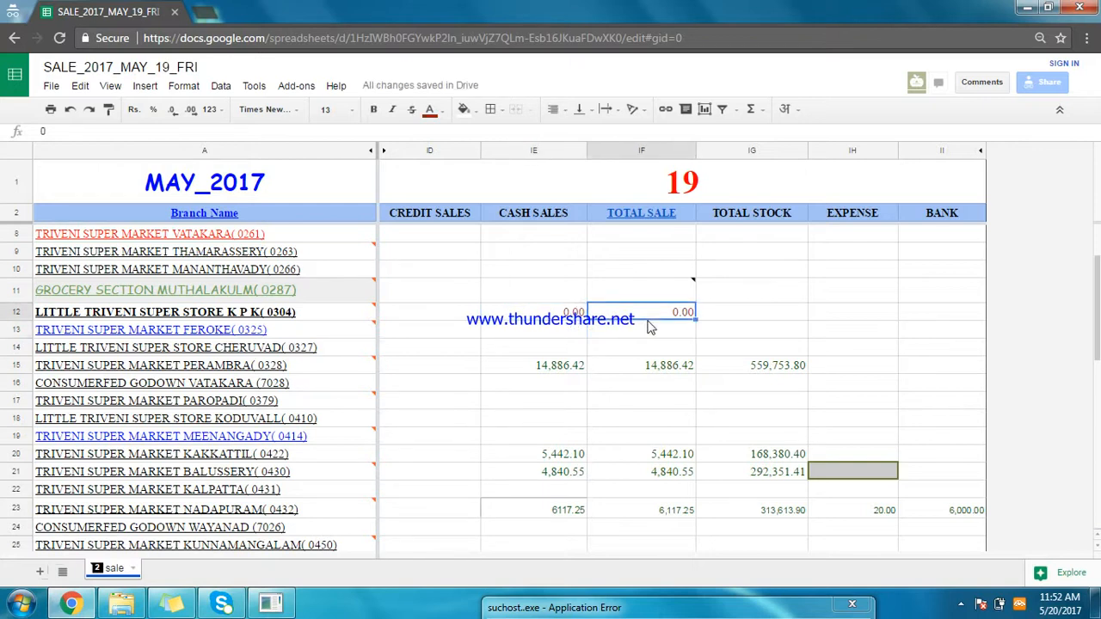
left_click(751, 312)
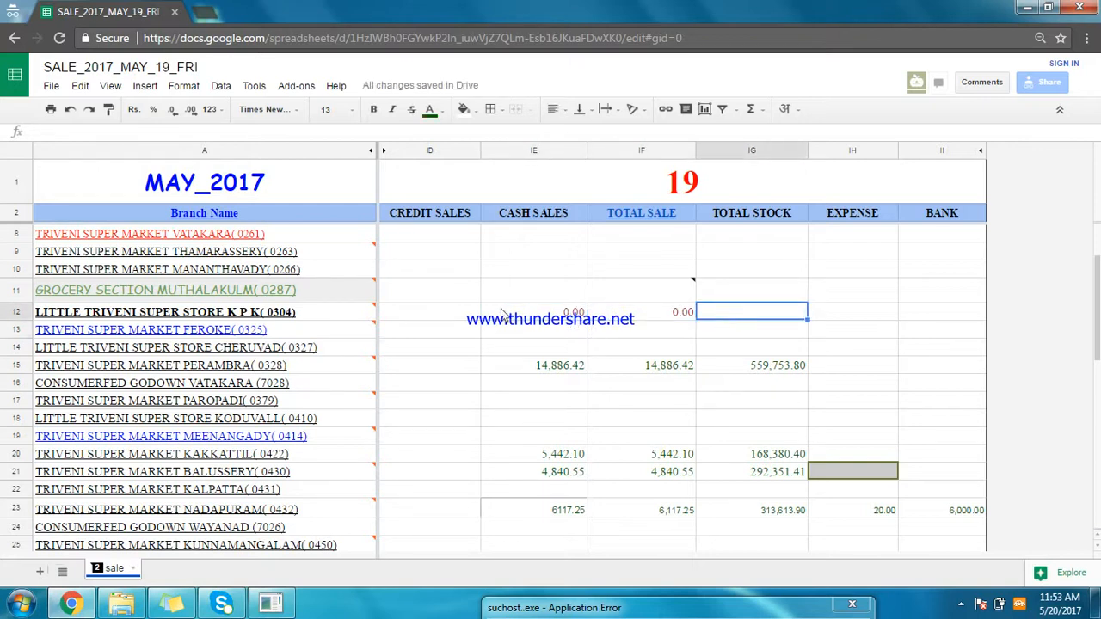
Dismiss the protected-cell warning on row 10 and bring the Grand Total row into view.
left_click(533, 270)
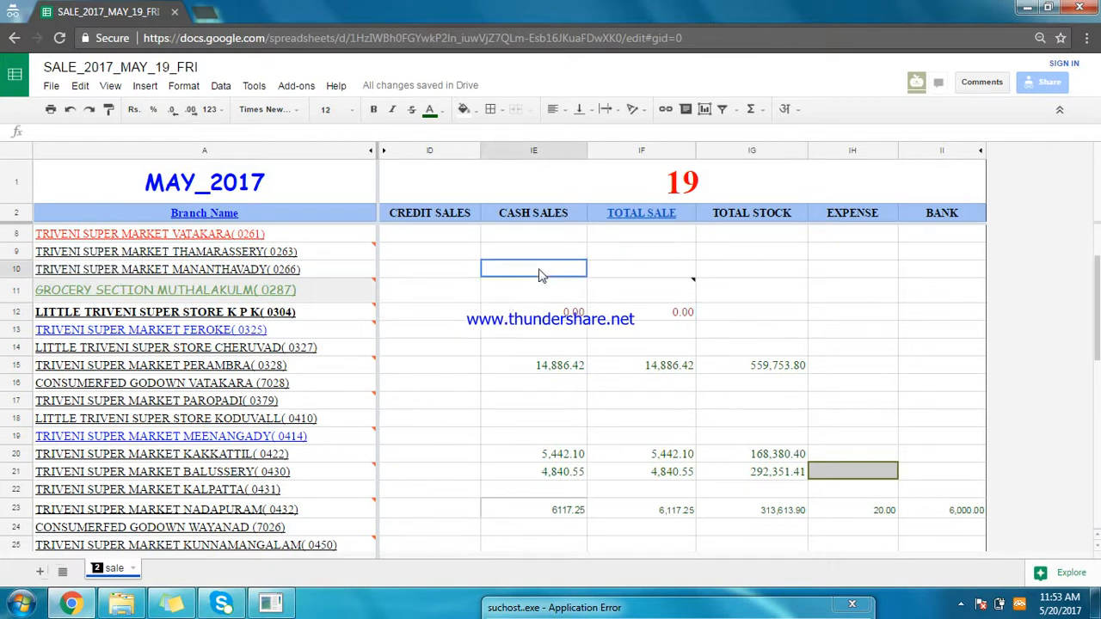
mouse_move(688, 307)
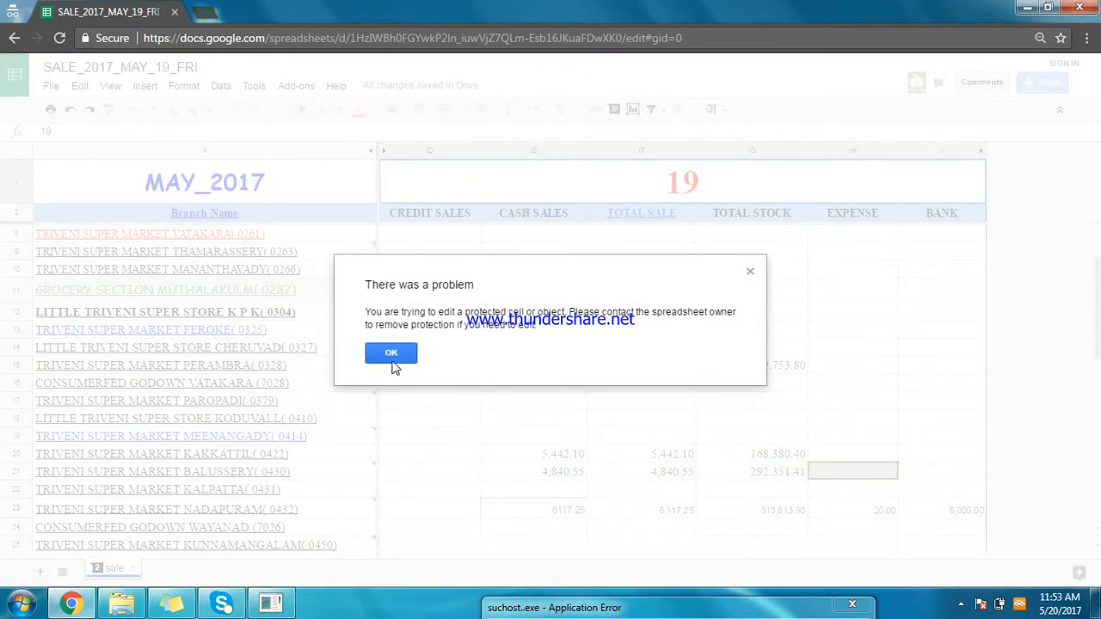
left_click(391, 352)
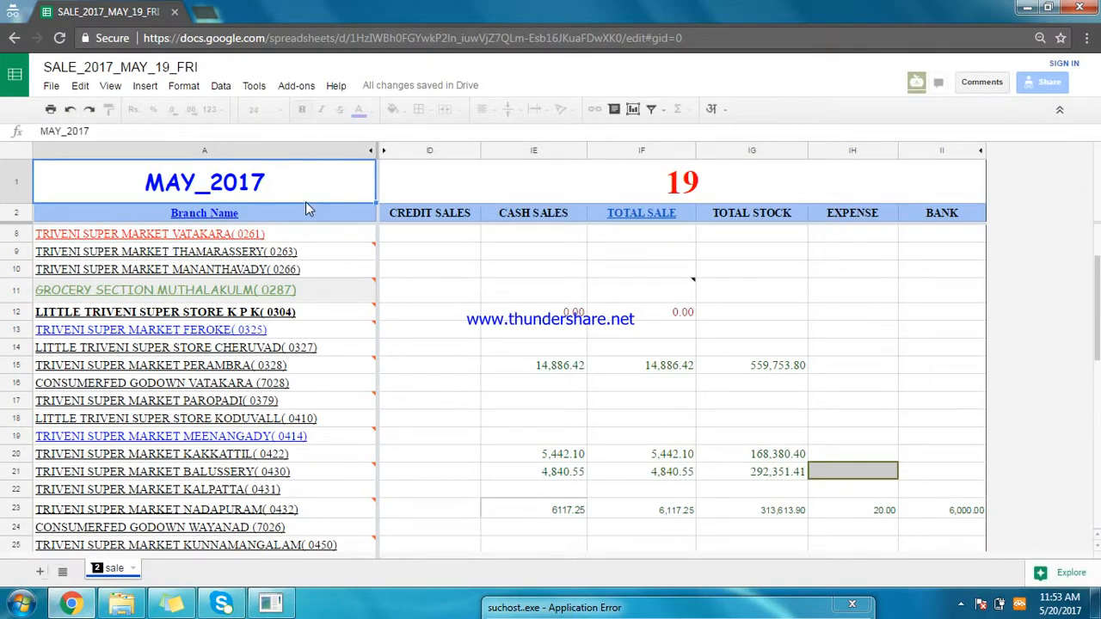
scroll("down", 3)
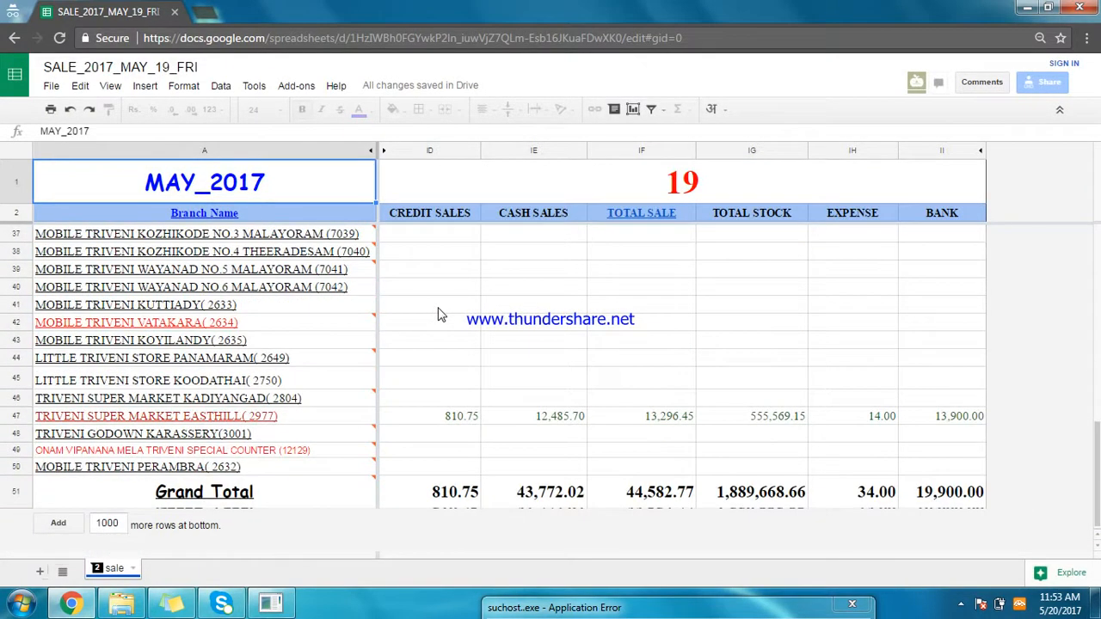
left_click(961, 604)
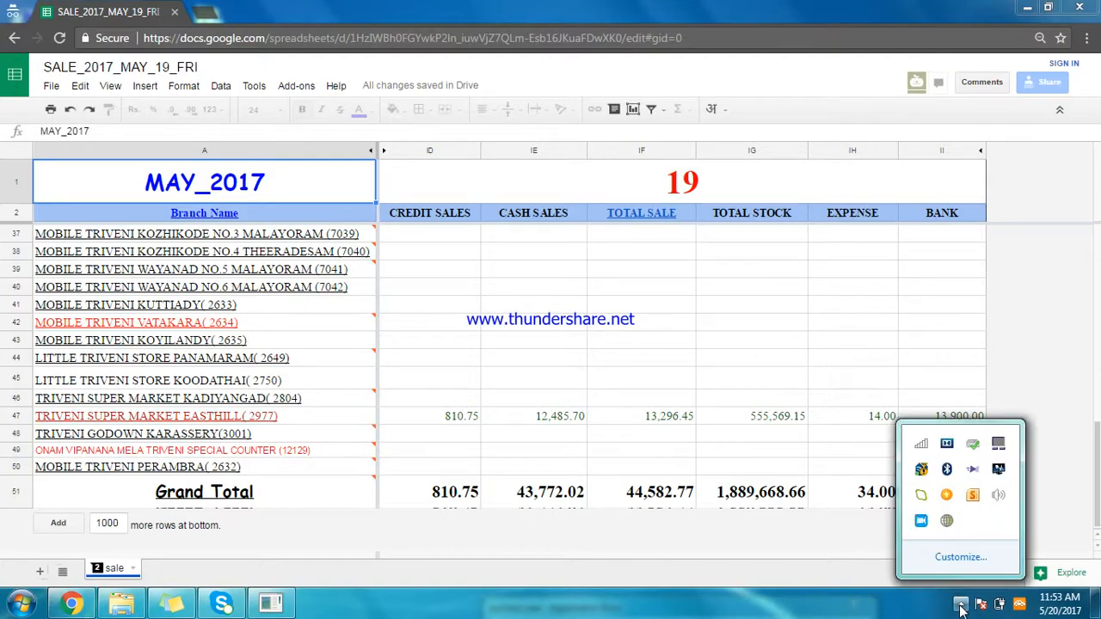